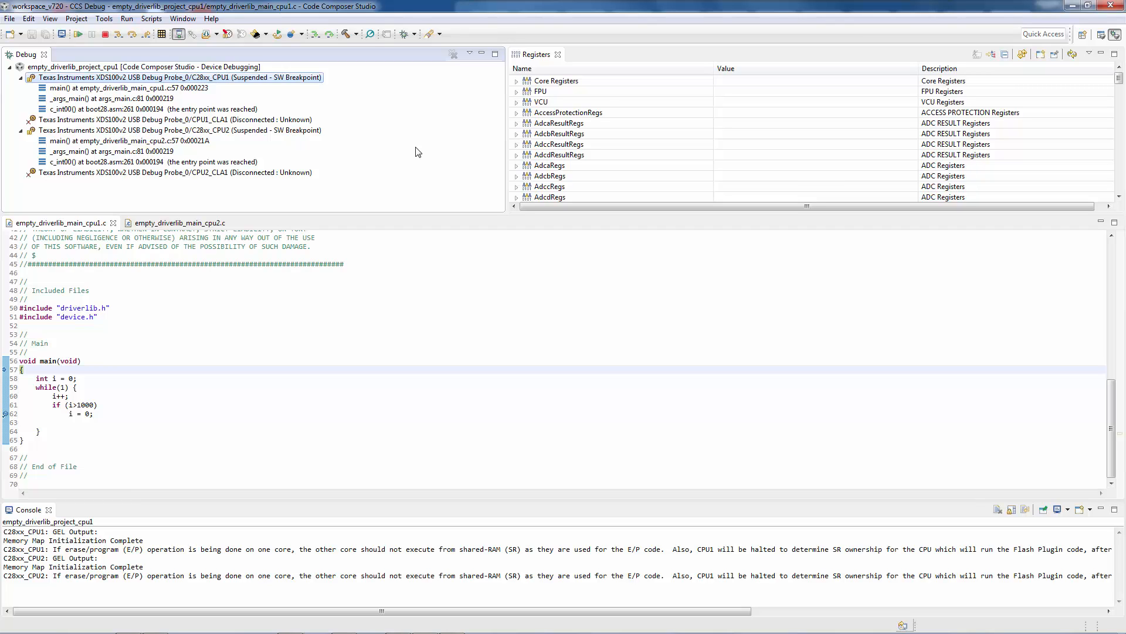
{"action": "mouse_move", "coordinate": [407, 131]}
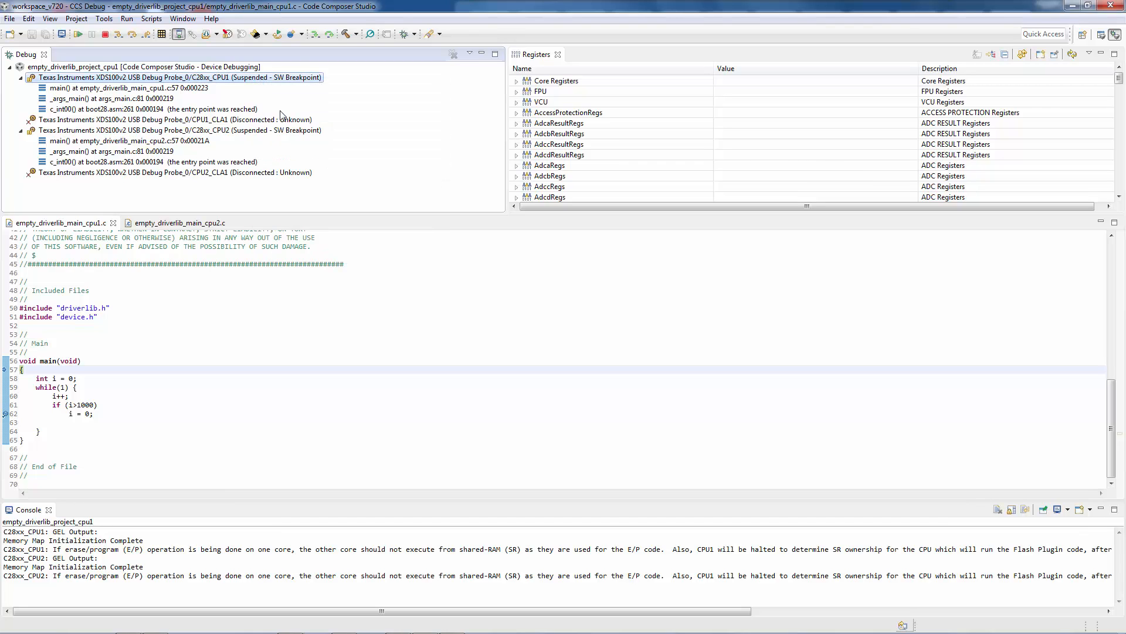
Enable global breakpoints for the CPU1 and CPU2 debug sessions
{"action": "left_click", "coordinate": [180, 130]}
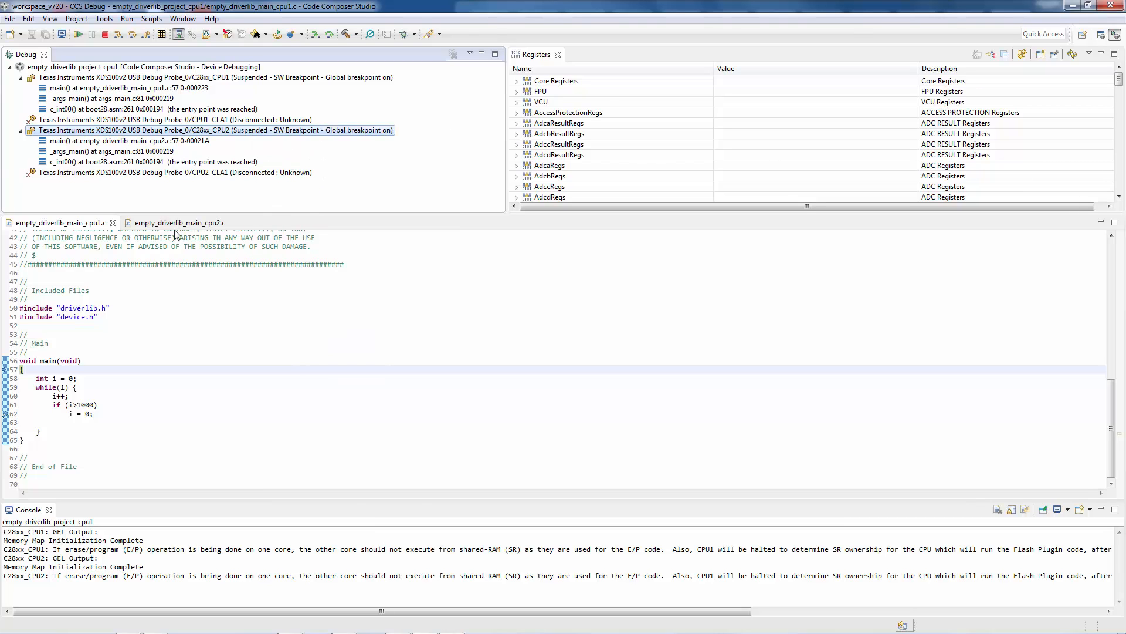
{"action": "left_click", "coordinate": [180, 221]}
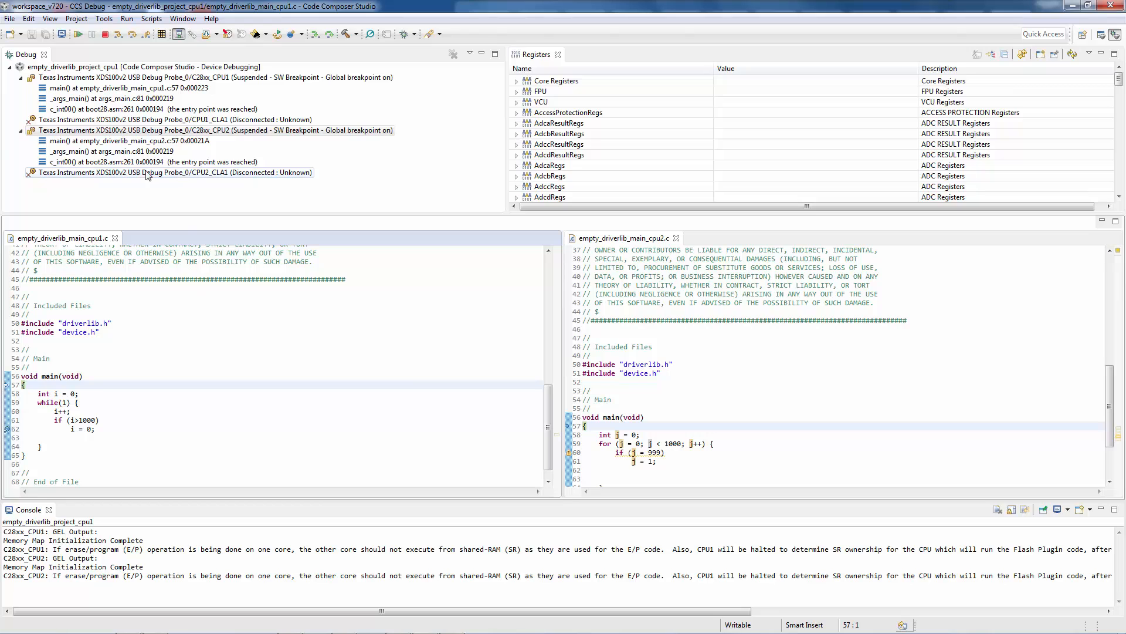
Select the CPU2 debug session with its source file beside CPU1's
{"action": "left_click", "coordinate": [215, 130]}
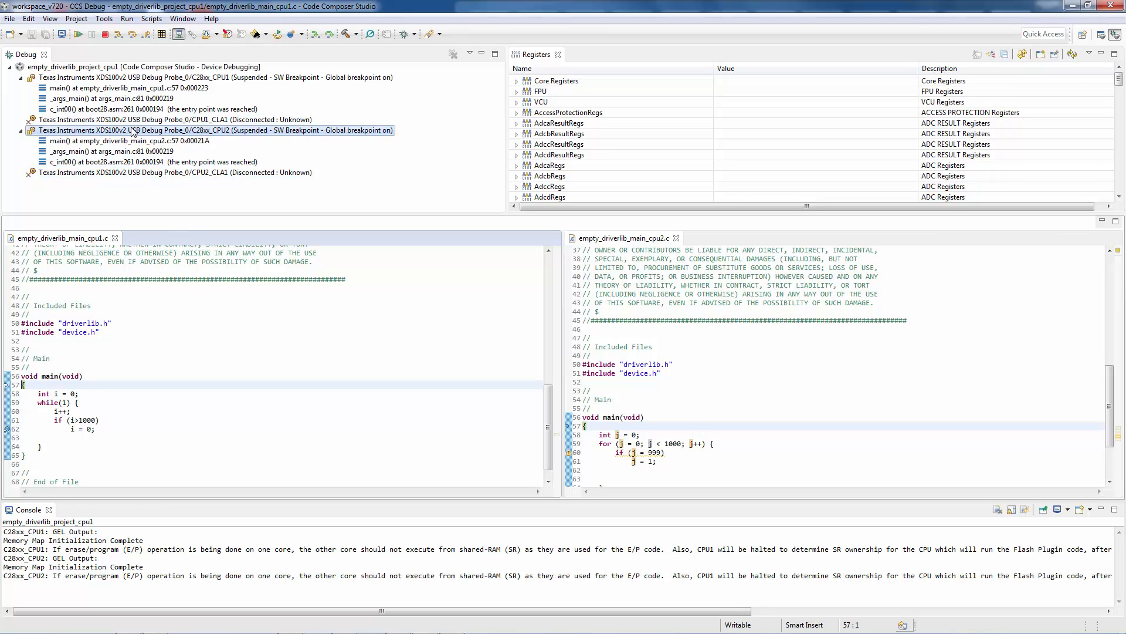
{"action": "mouse_move", "coordinate": [77, 34]}
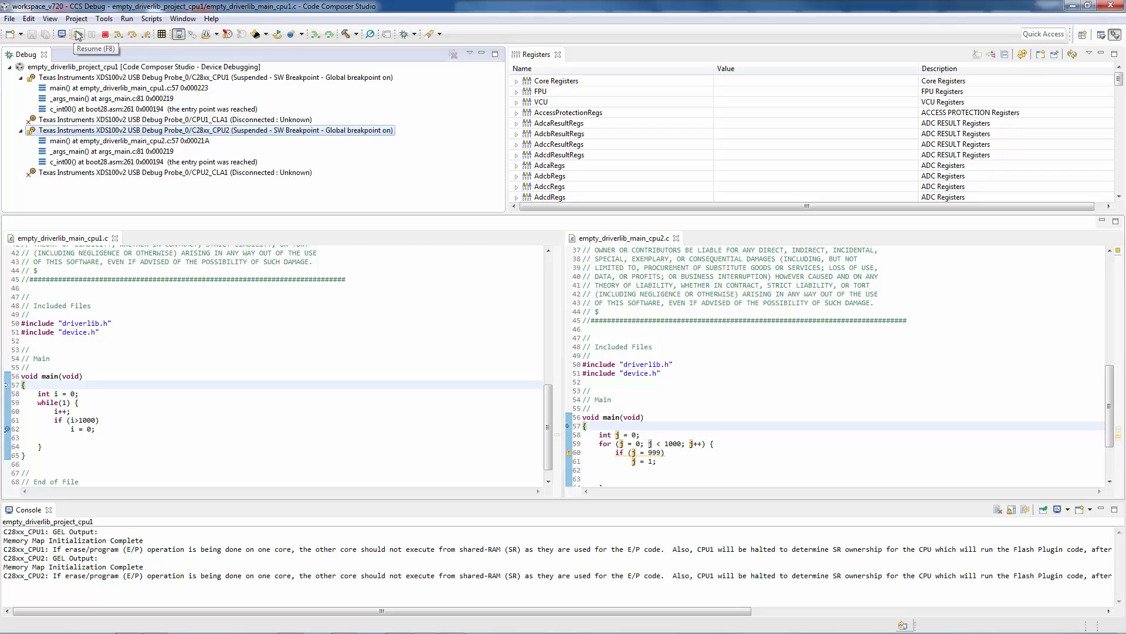
Resume the CPU2 core from the toolbar
{"action": "left_click", "coordinate": [77, 34]}
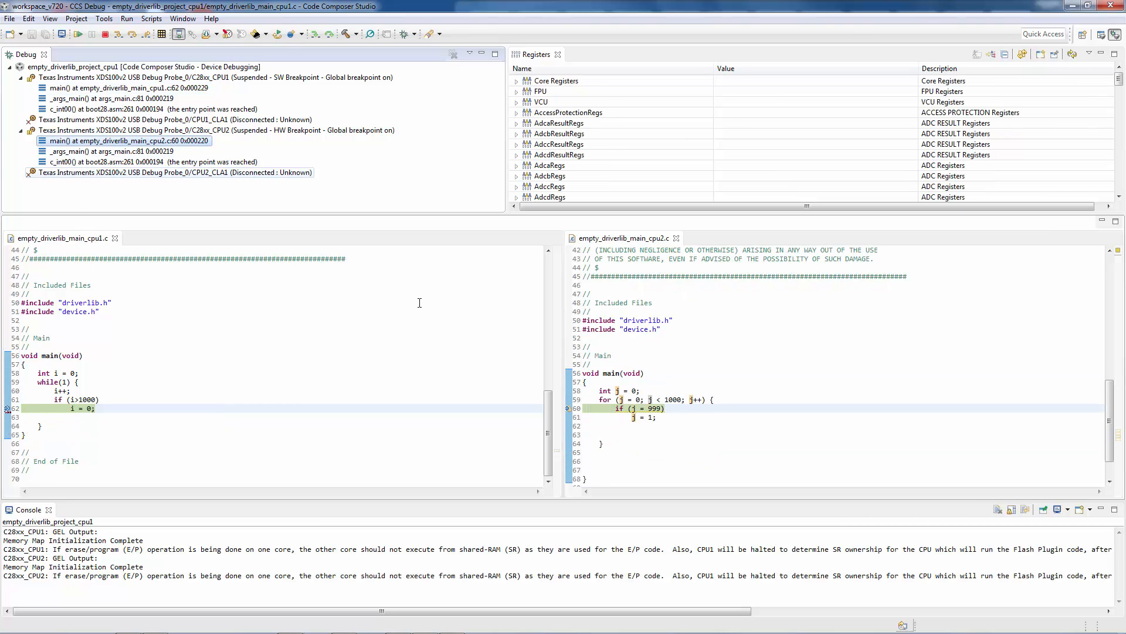
{"action": "mouse_move", "coordinate": [496, 353]}
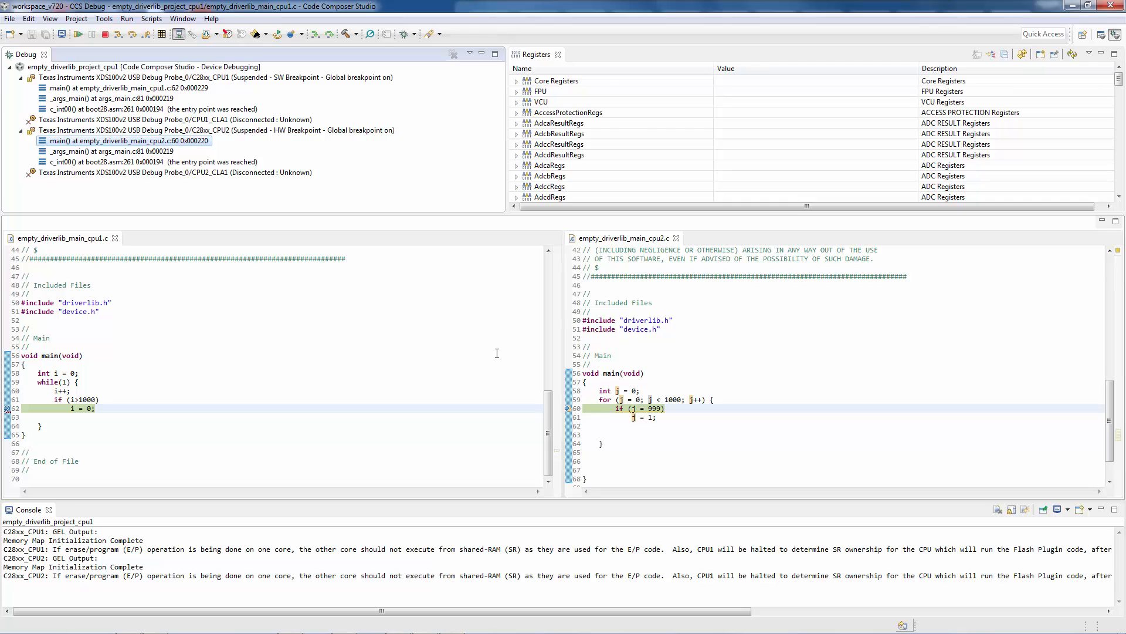